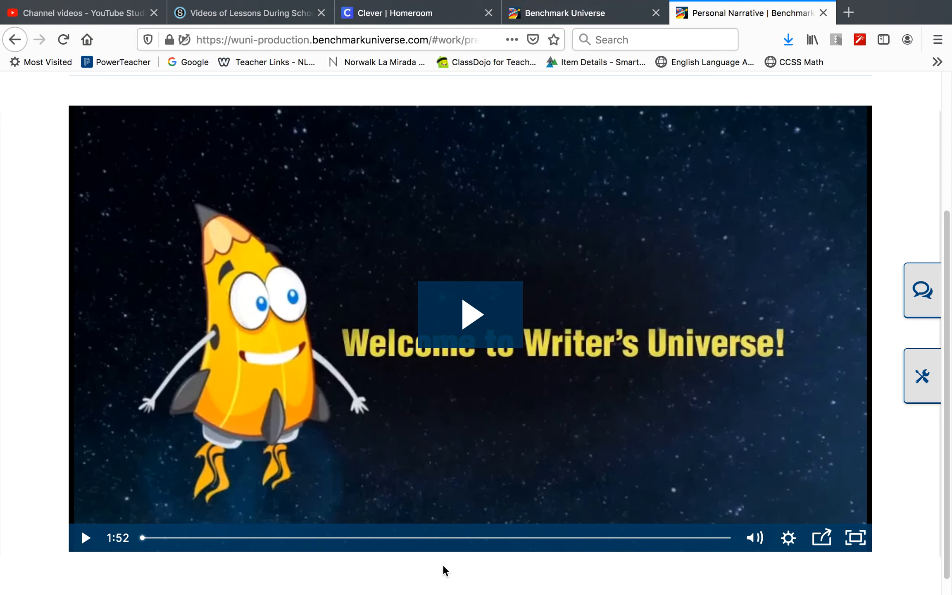
mouse_move(471, 498)
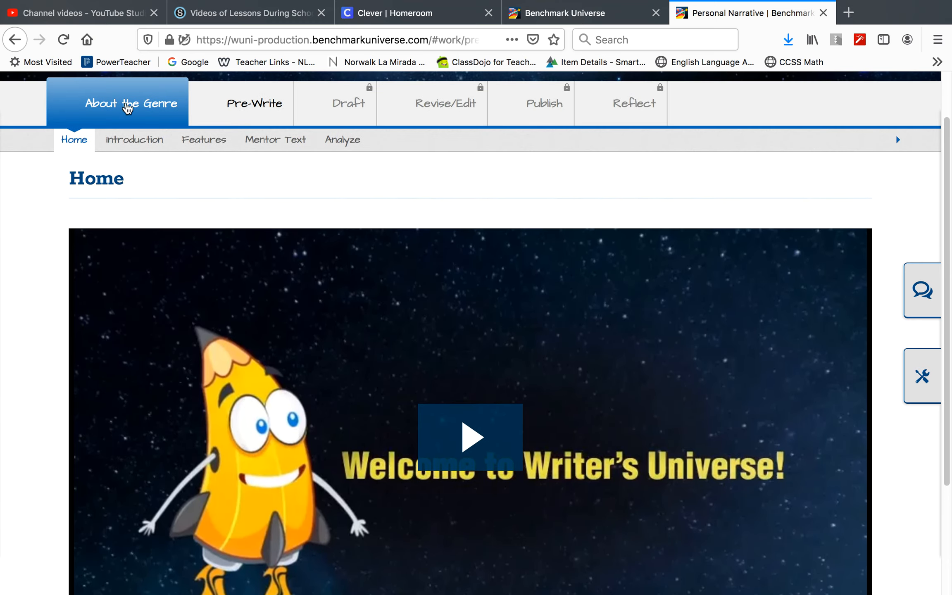
mouse_move(74, 140)
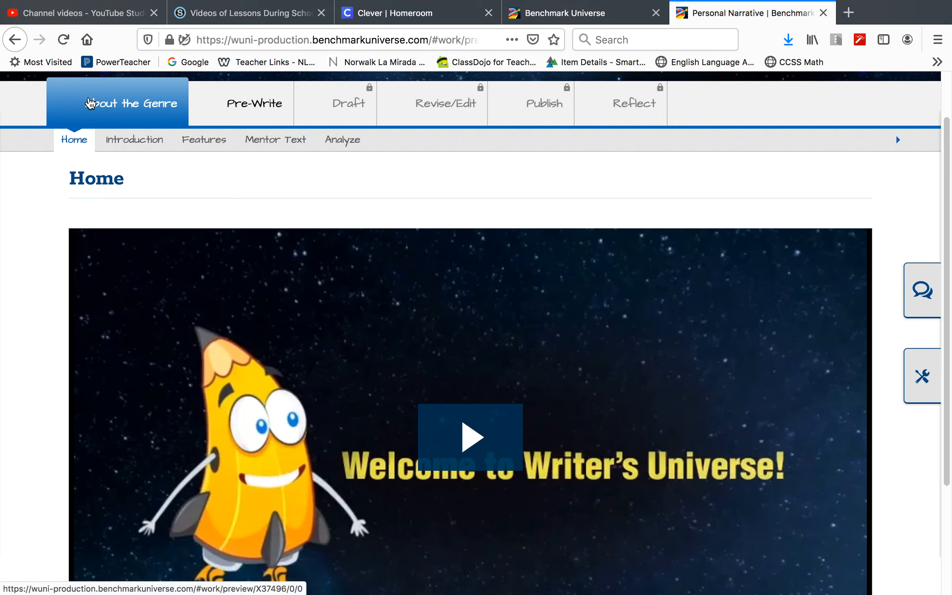
Switch from the Home welcome video to the genre's Introduction page and its video.
scroll("down", 3)
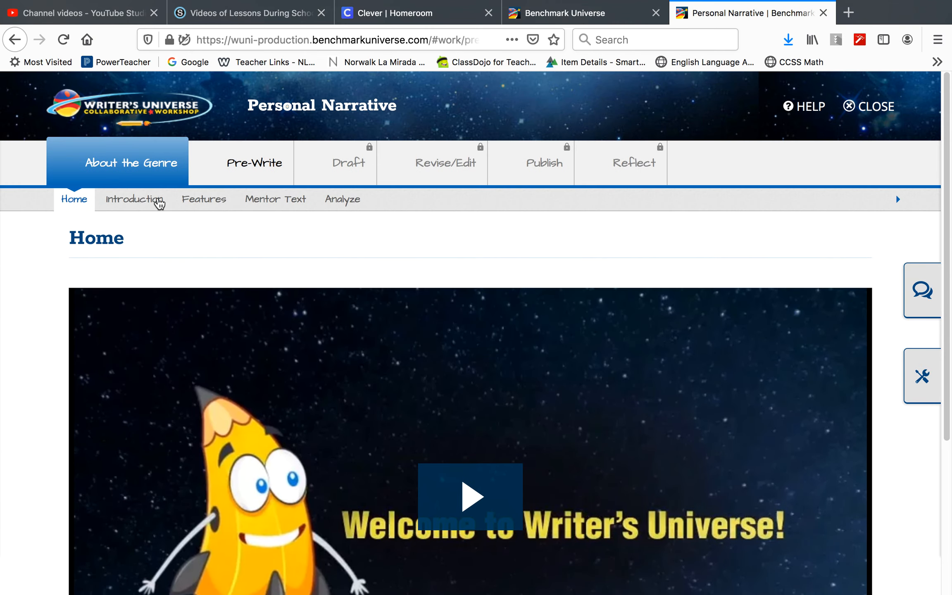
left_click(134, 199)
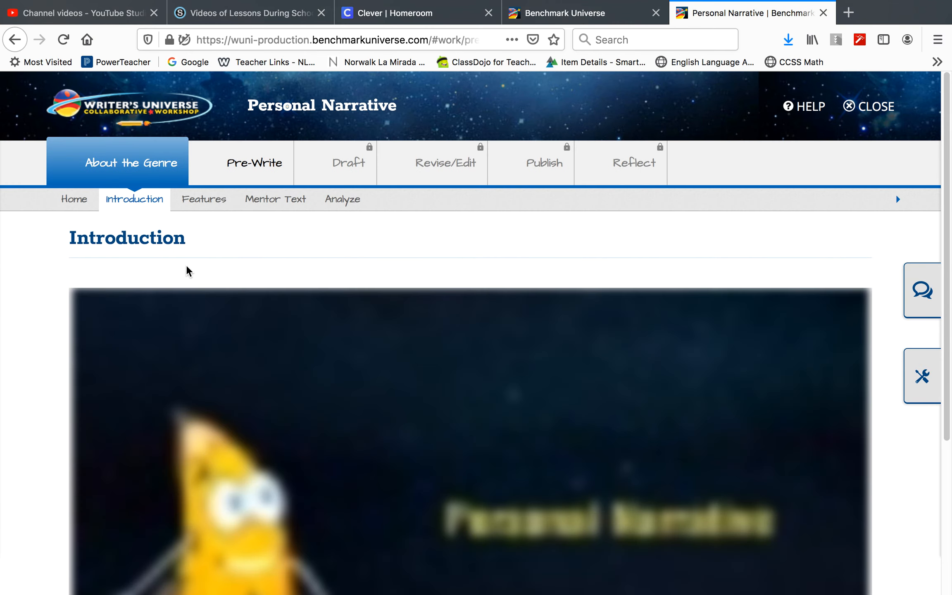
scroll("down", 3)
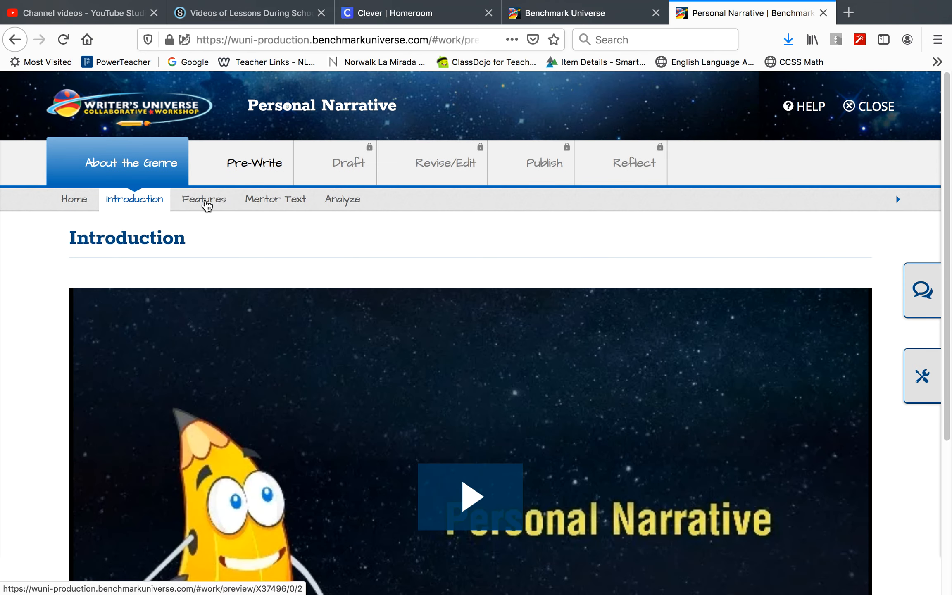
Show the Features page and scroll through the personal narrative organizer diagram.
left_click(204, 199)
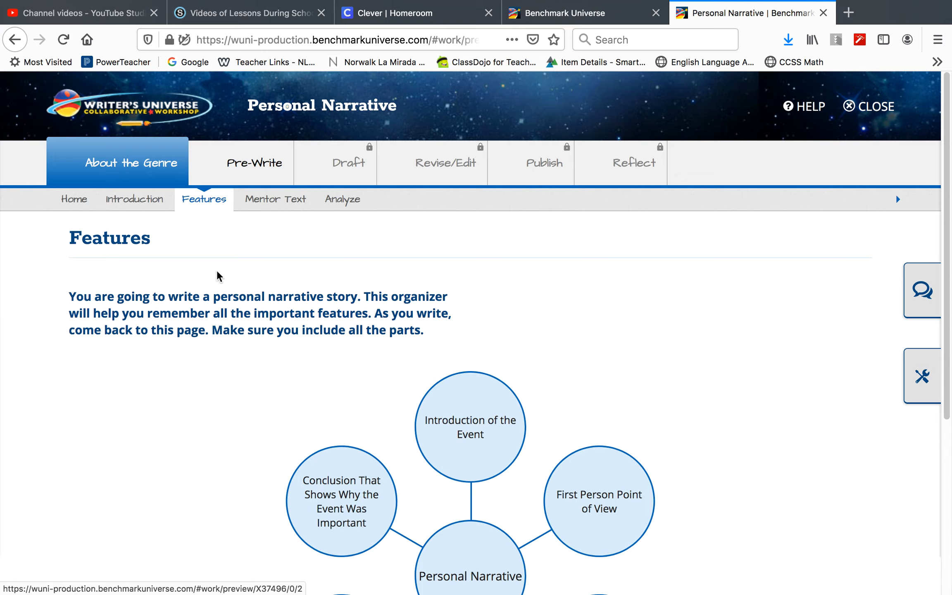
scroll("down", 3)
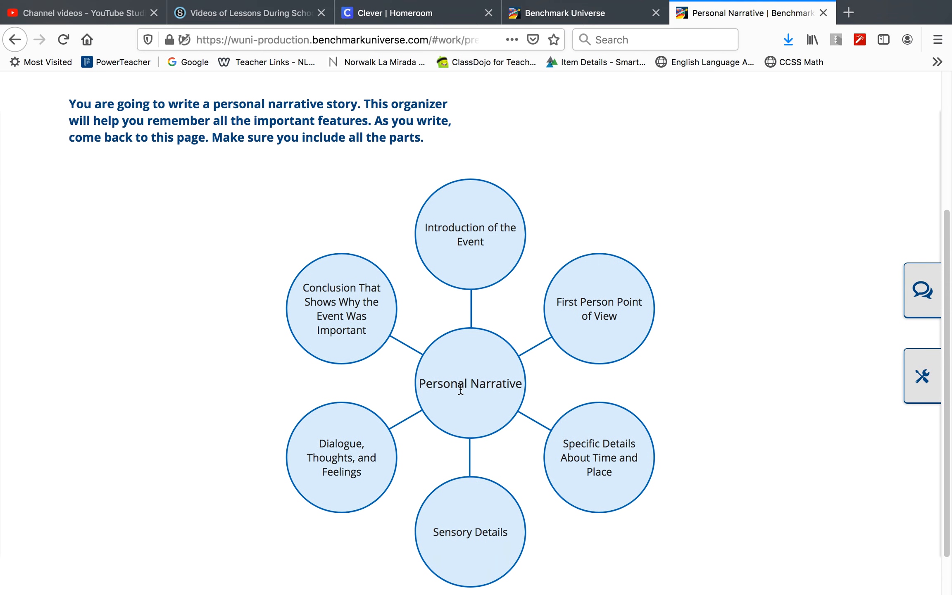
mouse_move(119, 298)
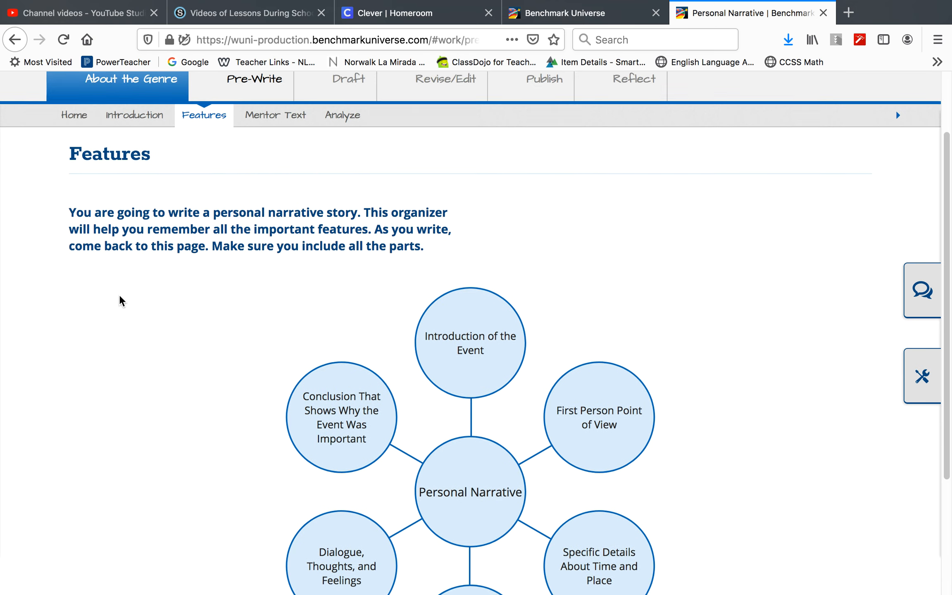
Open Mentor Text and read through the example narrative 'The Big Red Mess'.
left_click(276, 115)
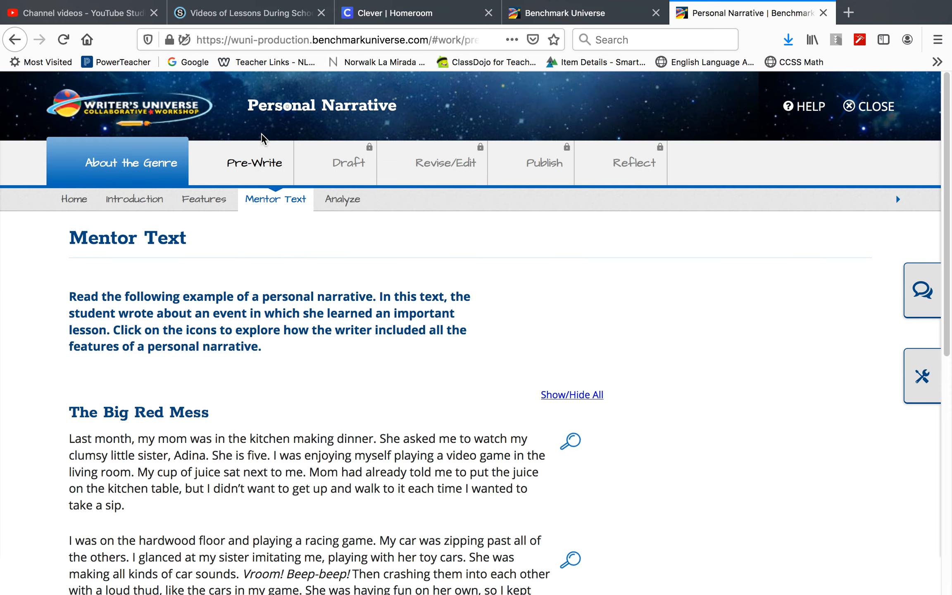
scroll("down", 3)
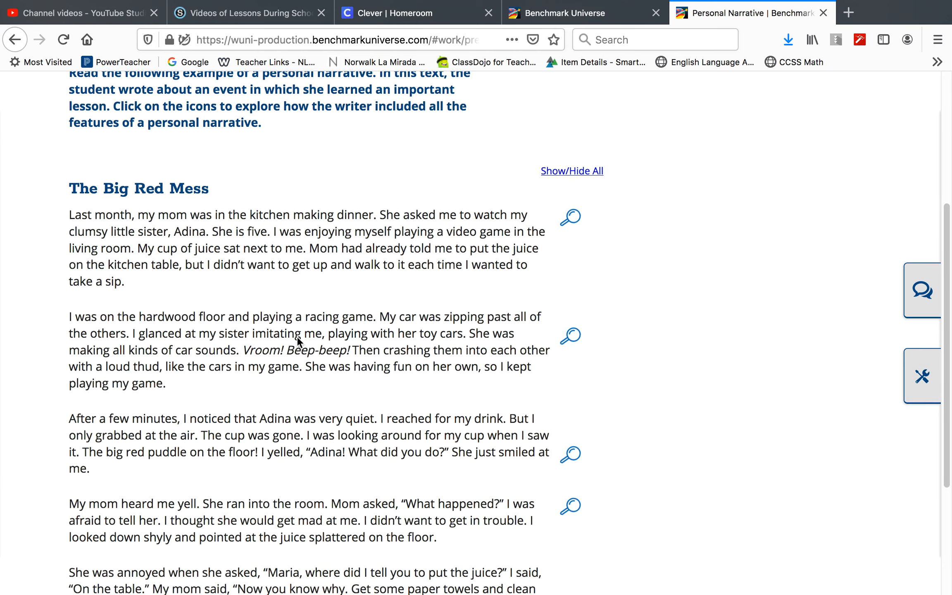
scroll("down", 3)
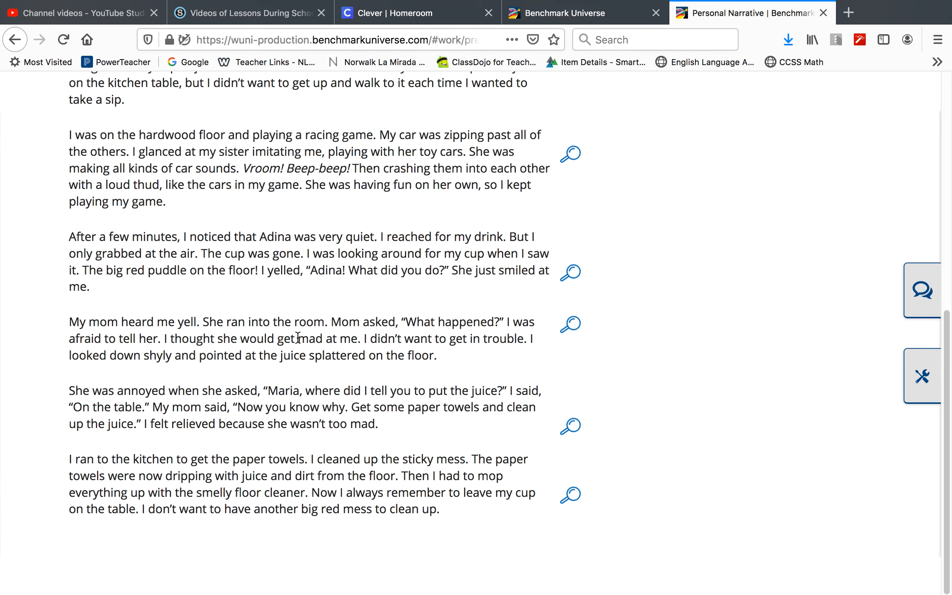
scroll("up", 3)
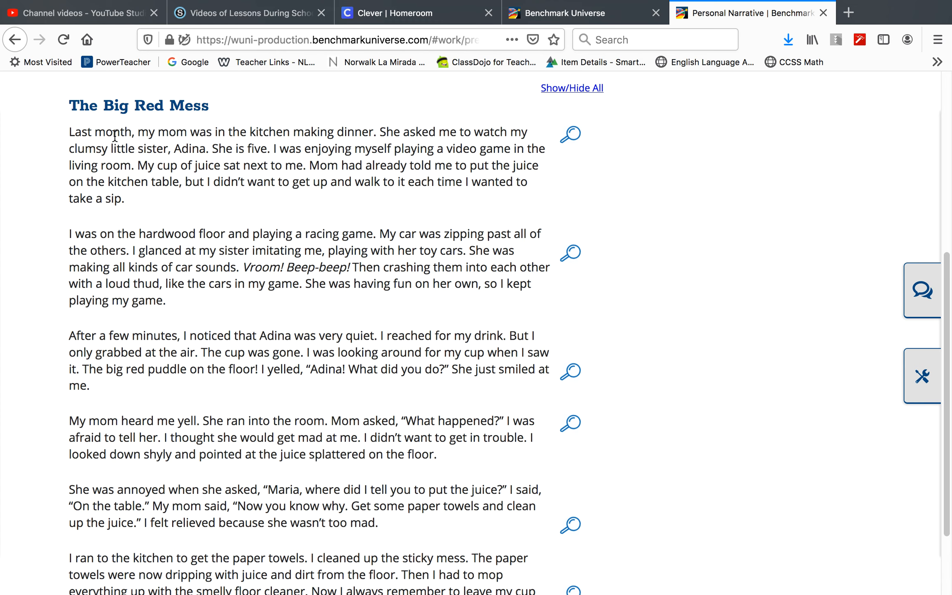
mouse_move(142, 400)
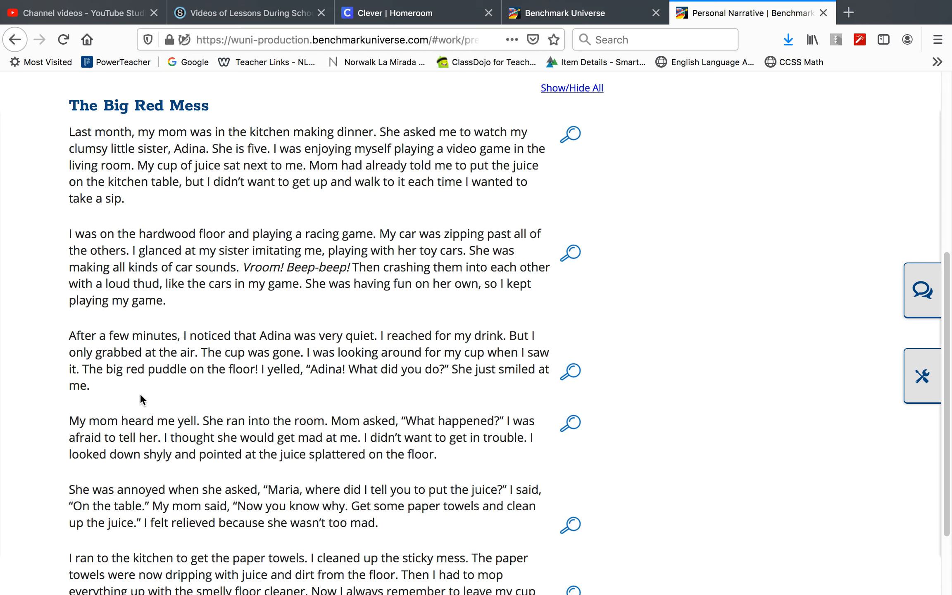
mouse_move(168, 488)
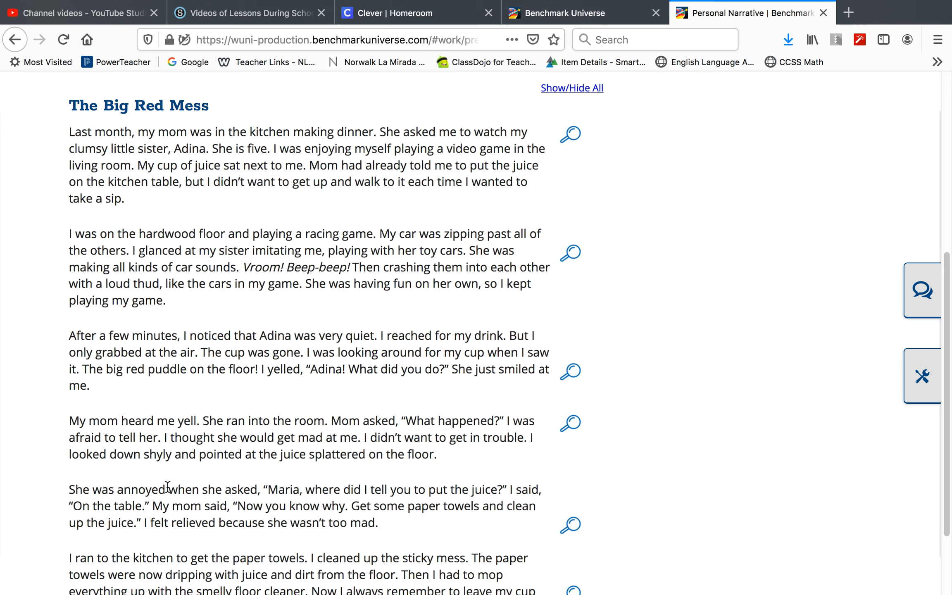
mouse_move(287, 345)
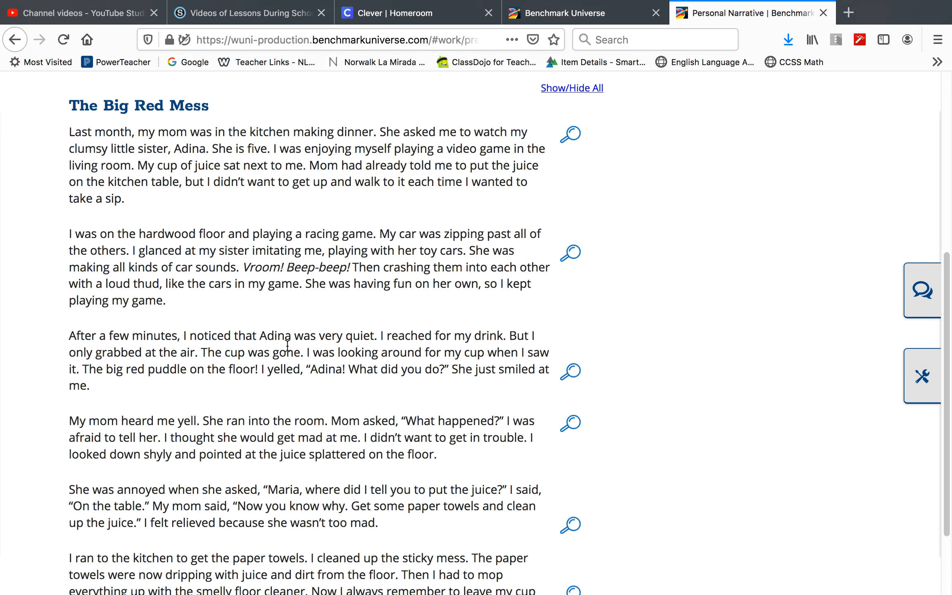
mouse_move(327, 373)
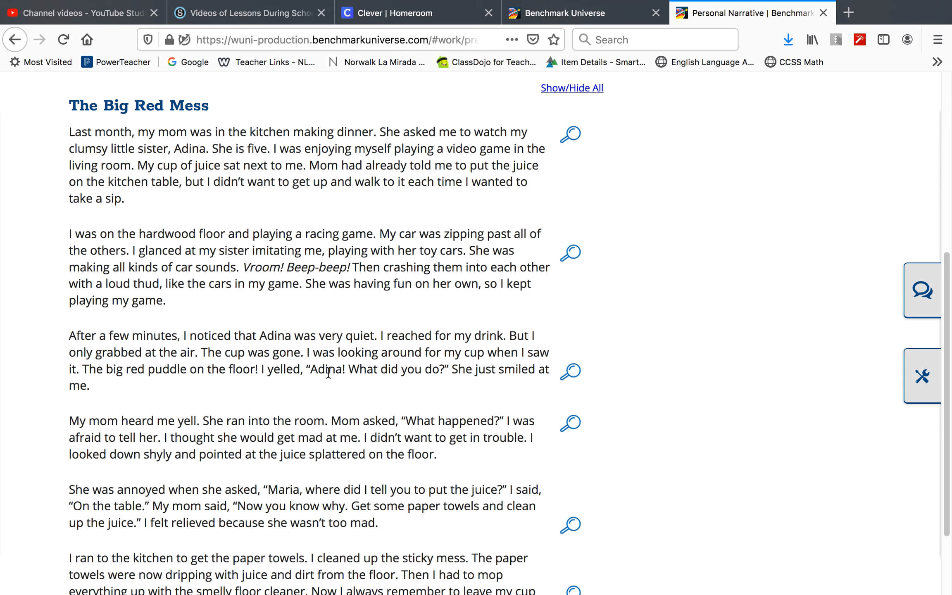
mouse_move(384, 330)
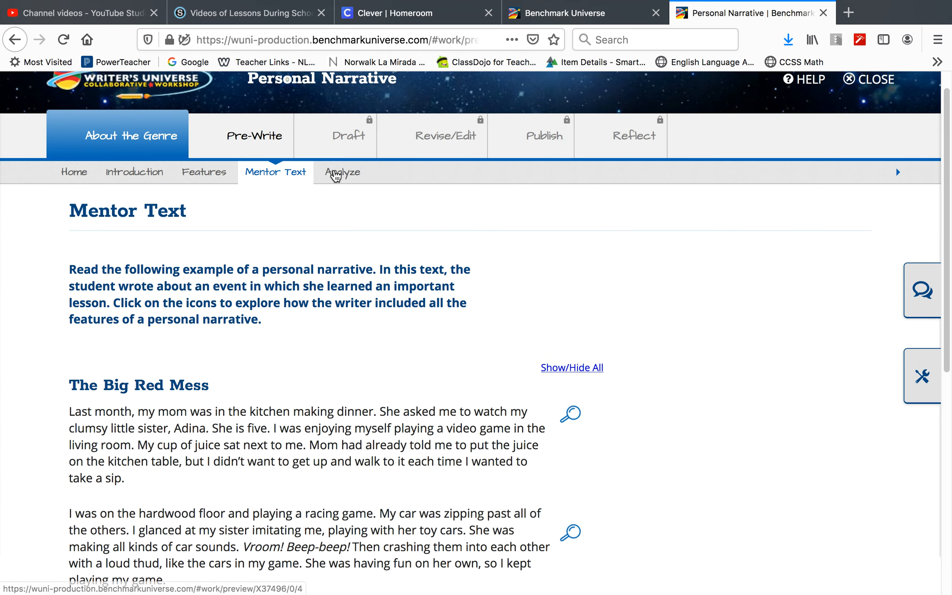
Open Analyze and scroll to the story and the Criteria table's drop zones.
left_click(342, 172)
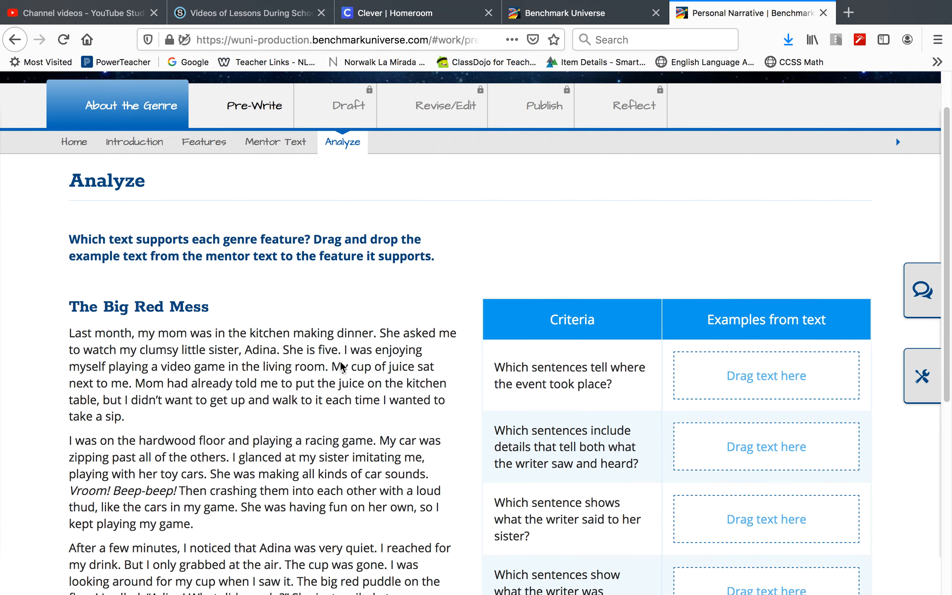
scroll("down", 3)
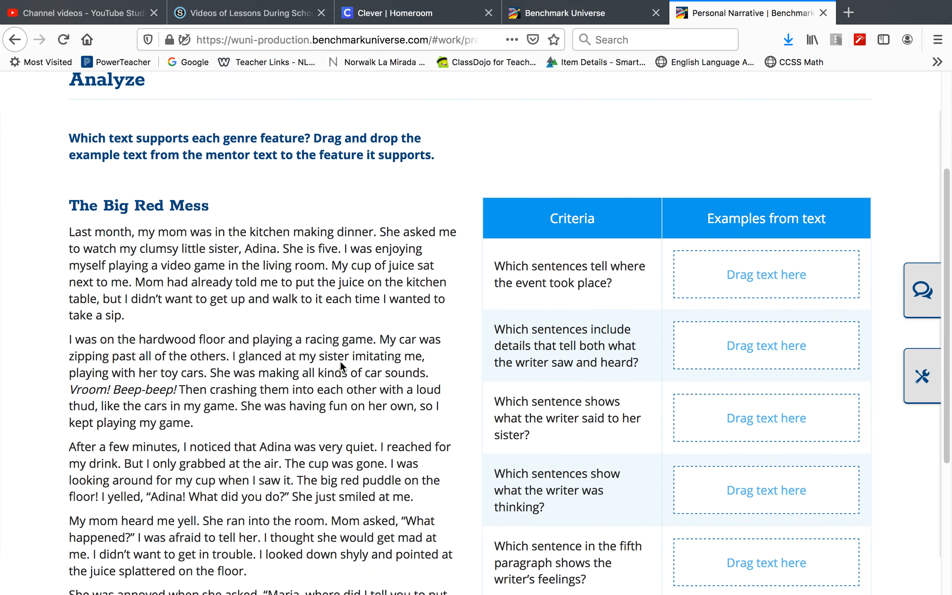
scroll("down", 3)
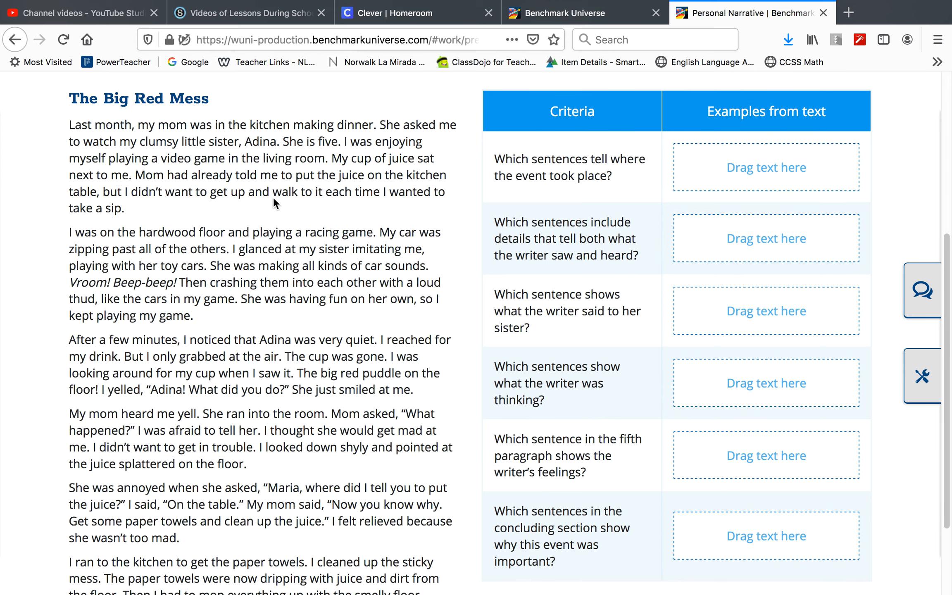
mouse_move(160, 141)
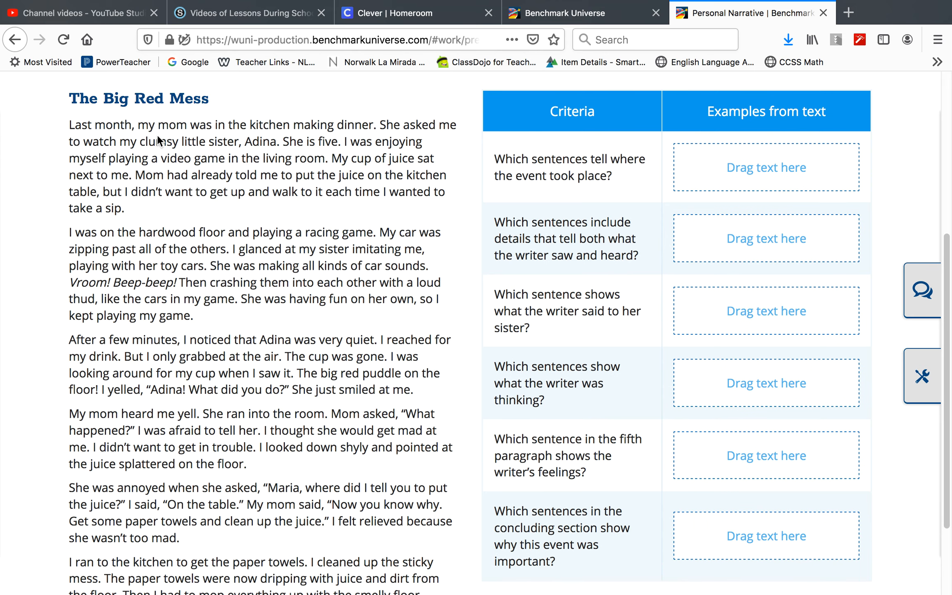
mouse_move(179, 213)
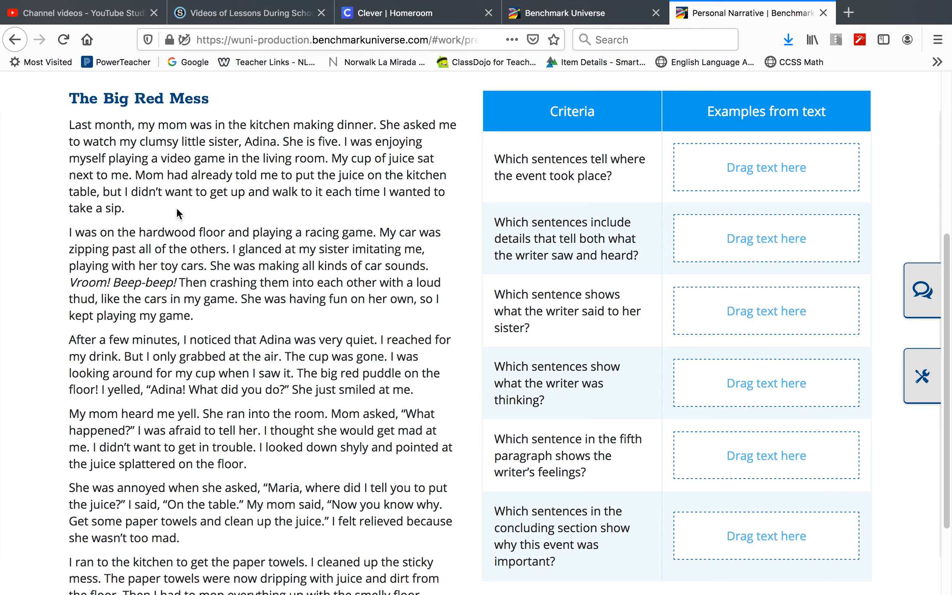
mouse_move(263, 131)
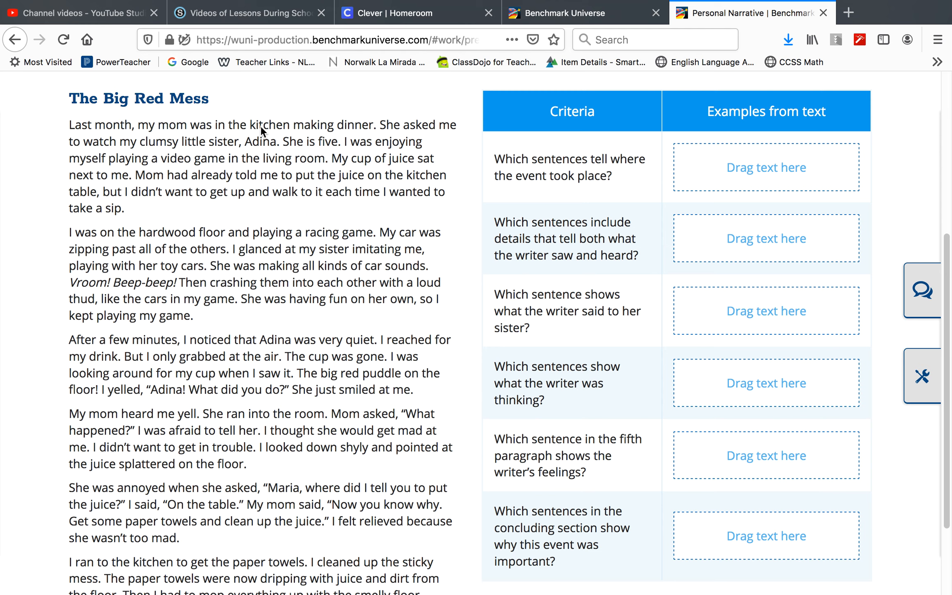
mouse_move(804, 171)
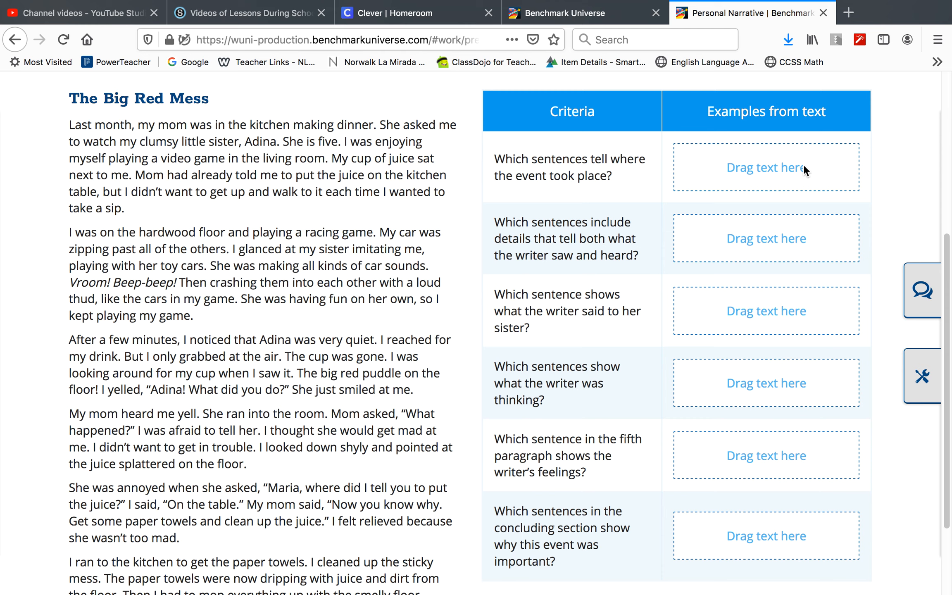
mouse_move(697, 152)
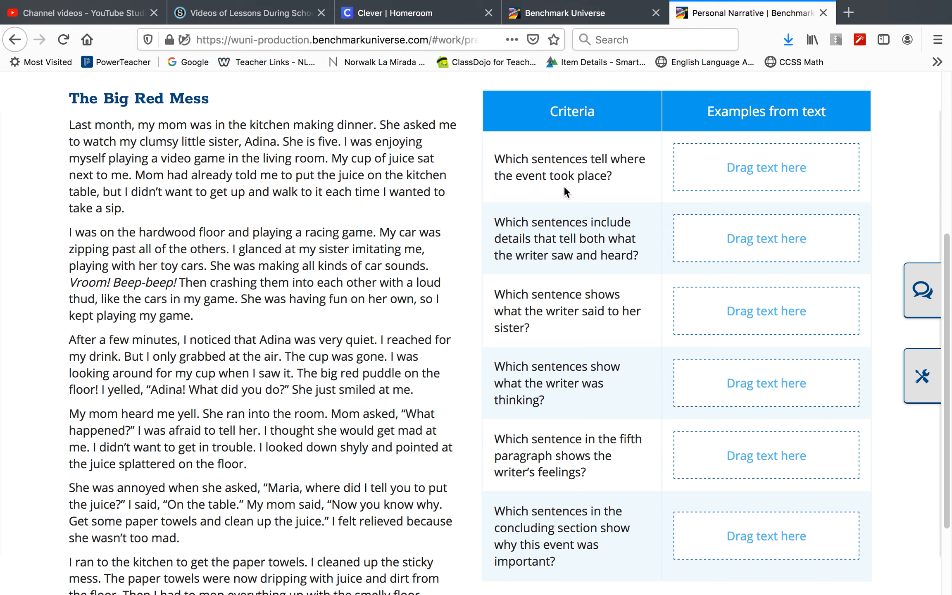
mouse_move(72, 128)
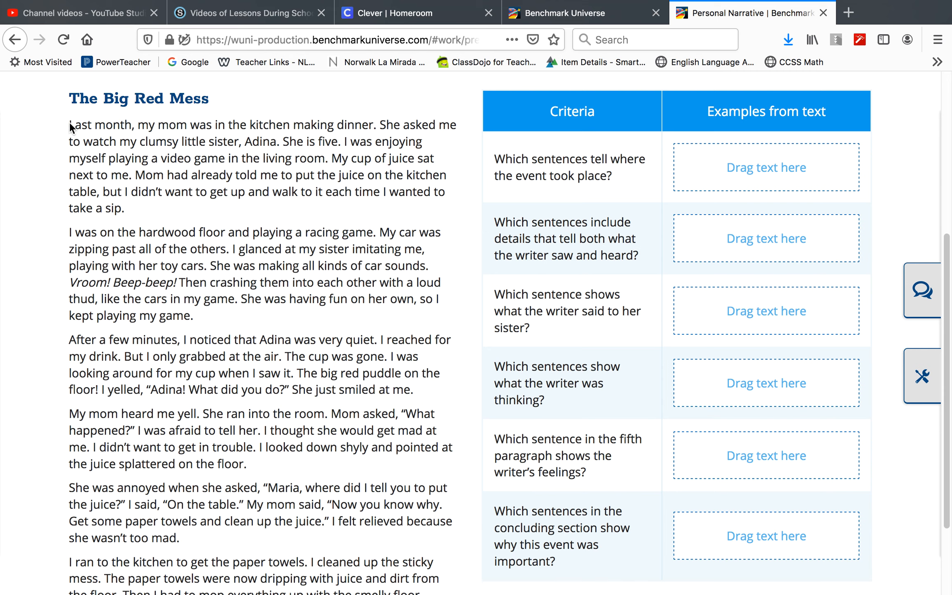
mouse_move(261, 131)
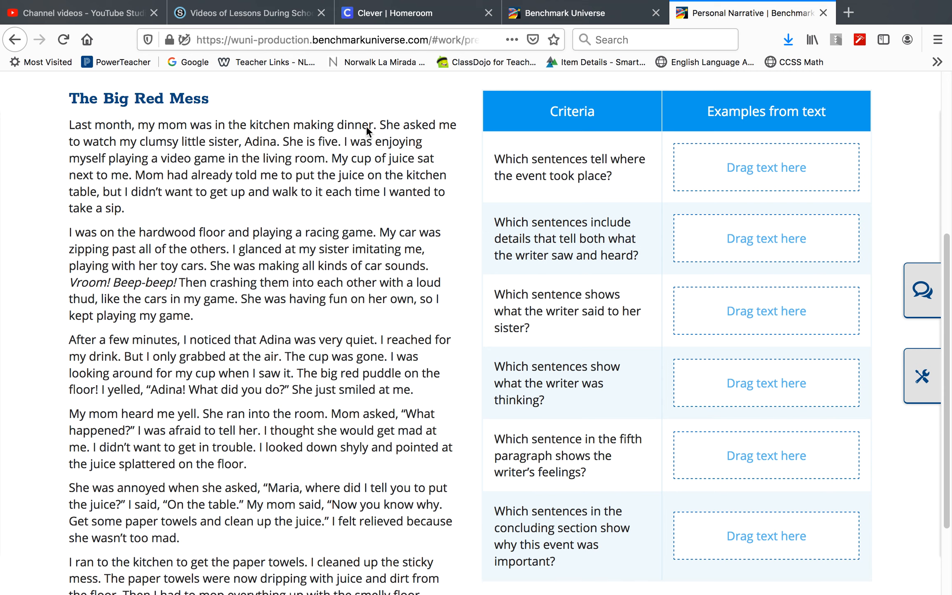
mouse_move(336, 129)
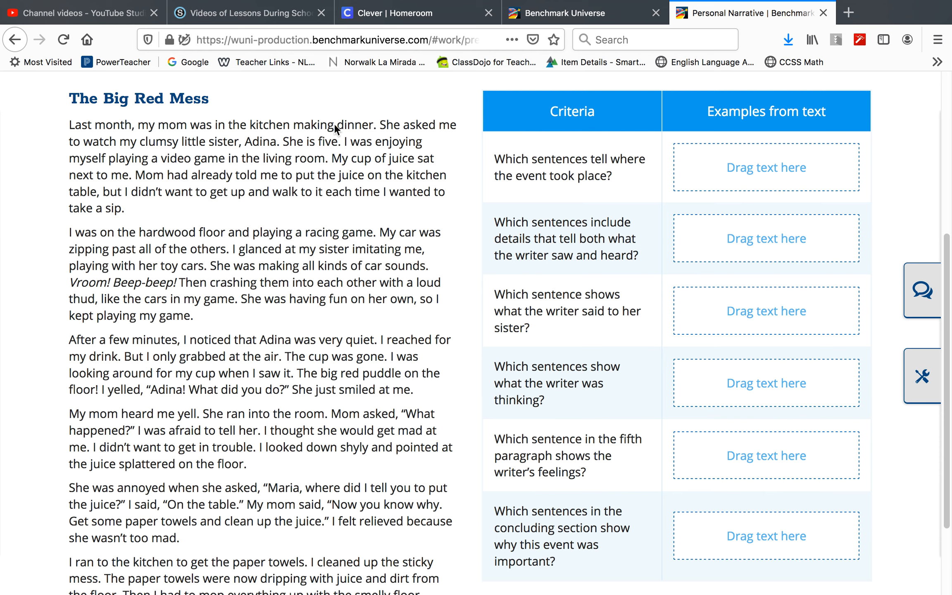
mouse_move(338, 129)
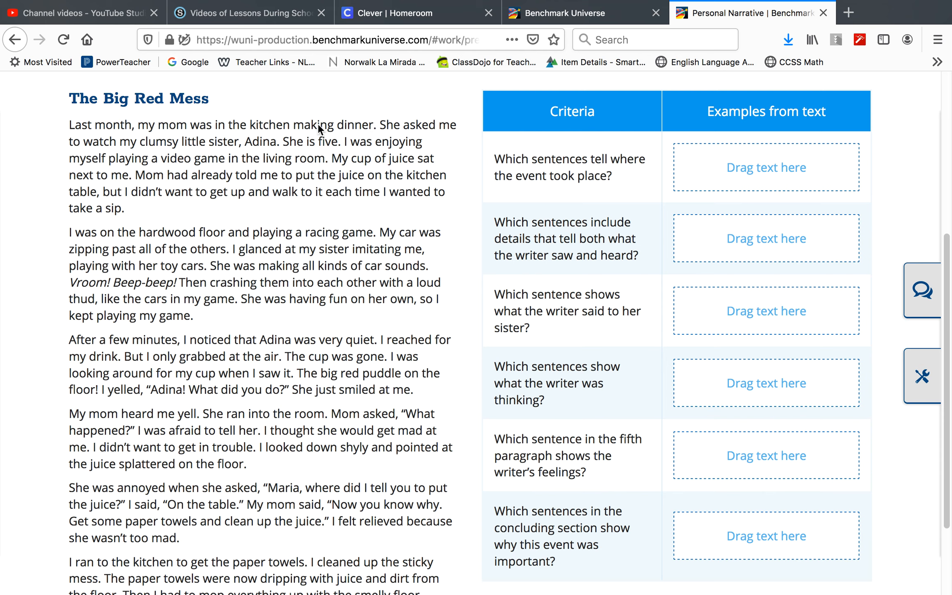
mouse_move(437, 138)
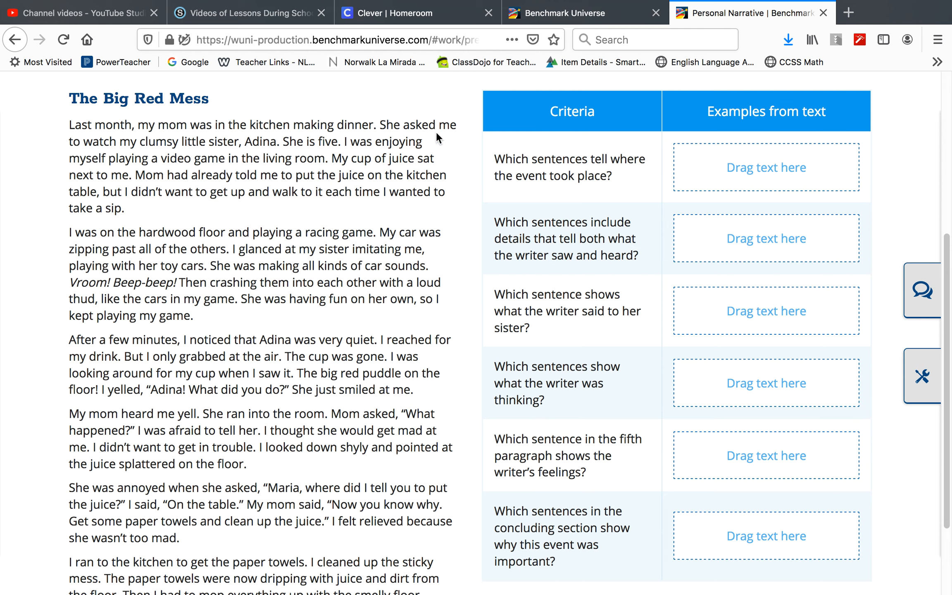
mouse_move(651, 194)
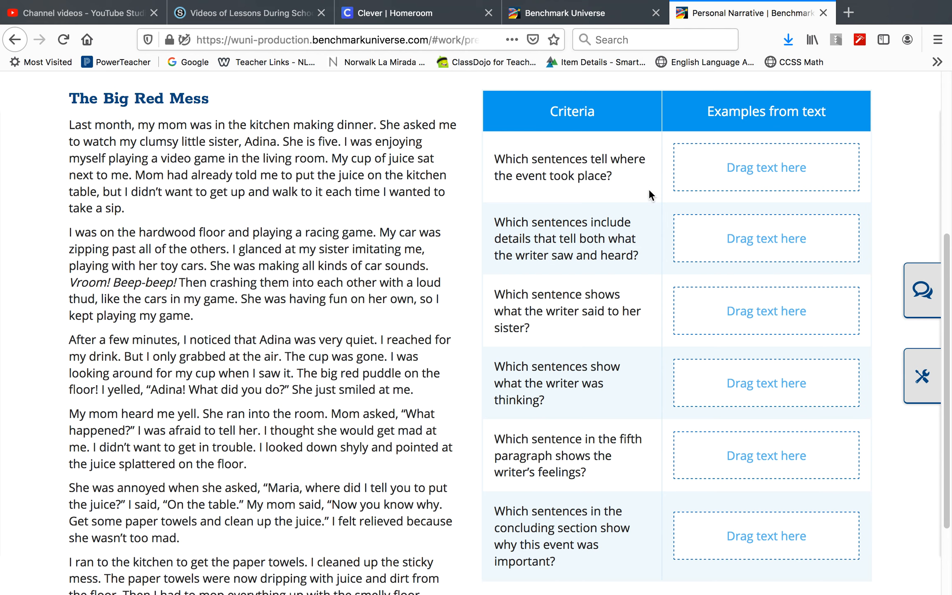
mouse_move(618, 157)
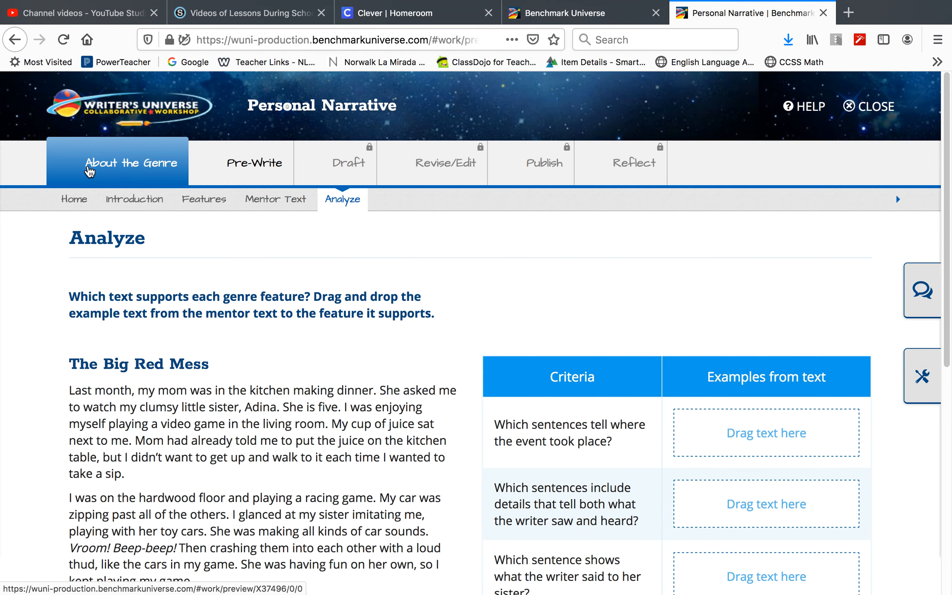
mouse_move(335, 217)
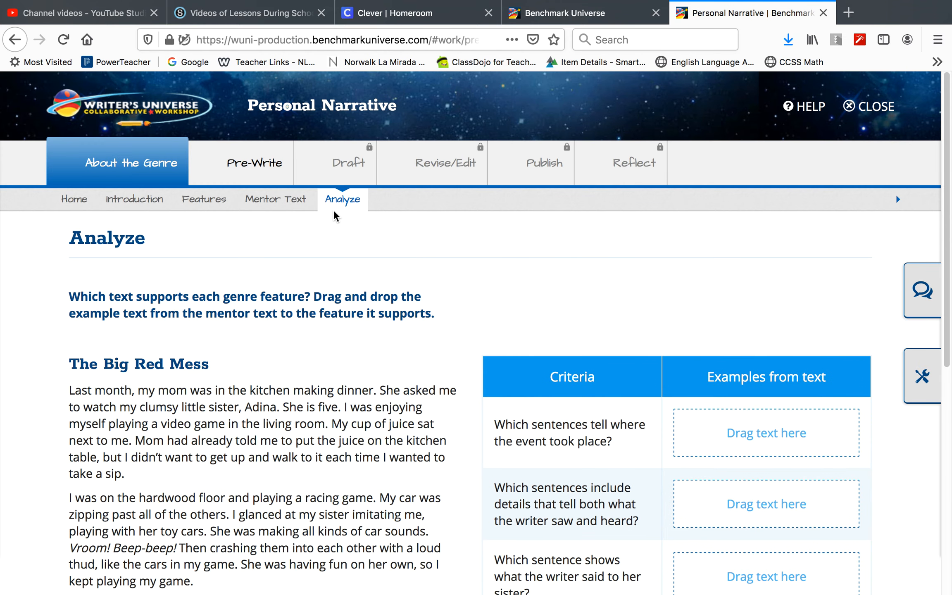